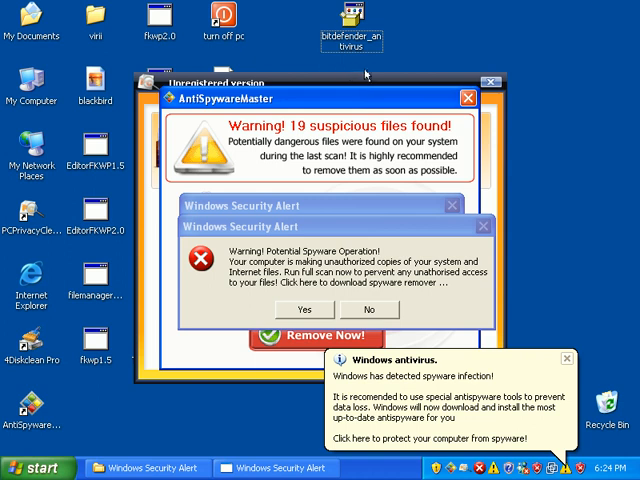
{"action": "mouse_move", "coordinate": [420, 224]}
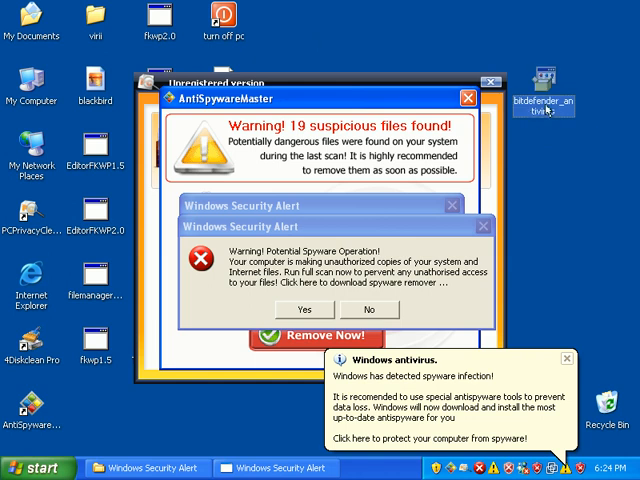
{"action": "mouse_move", "coordinate": [544, 96]}
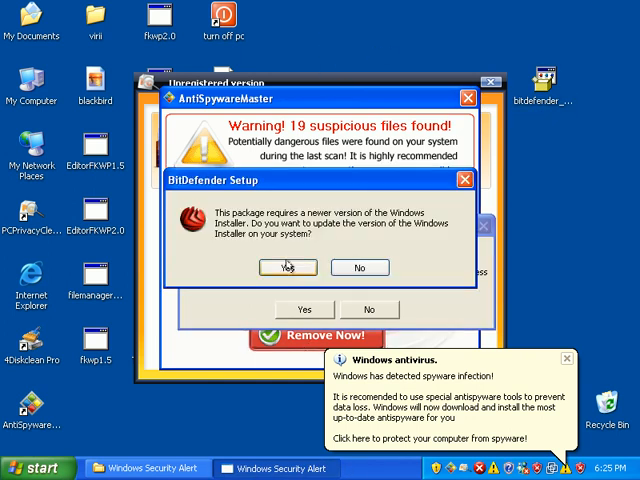
- Agree to update Windows Installer so the KB893803 update wizard launches
{"action": "left_click", "coordinate": [288, 268]}
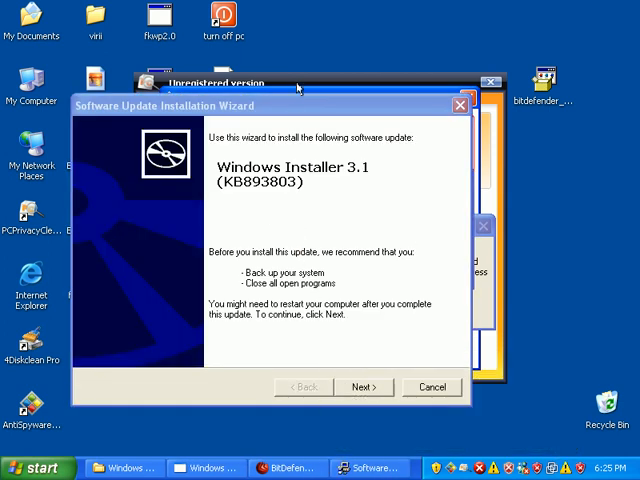
- Proceed past the wizard's welcome page to begin installing the Windows Installer 3.1 update
{"action": "left_click", "coordinate": [364, 386]}
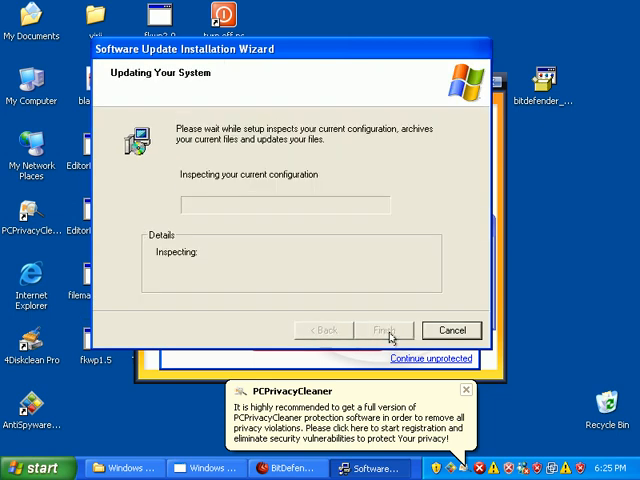
{"action": "mouse_move", "coordinate": [376, 326]}
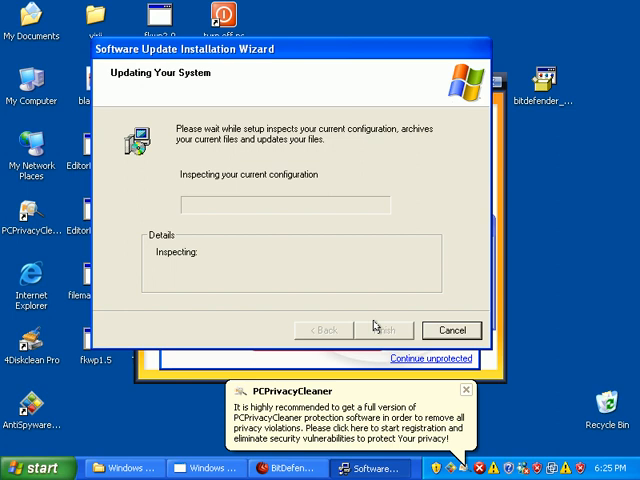
{"action": "mouse_move", "coordinate": [384, 304]}
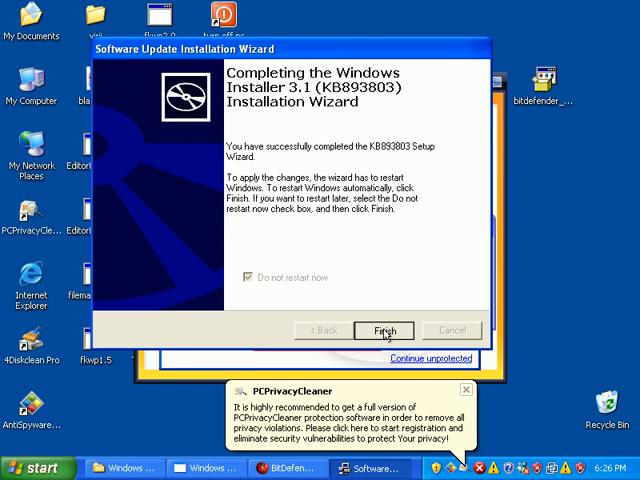
{"action": "left_click", "coordinate": [384, 330]}
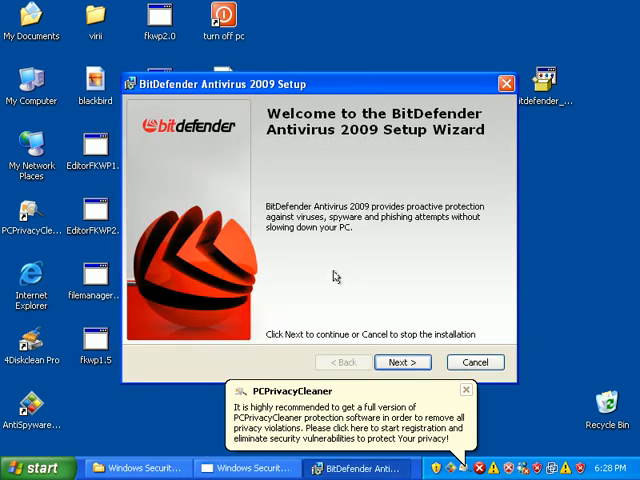
{"action": "mouse_move", "coordinate": [344, 136]}
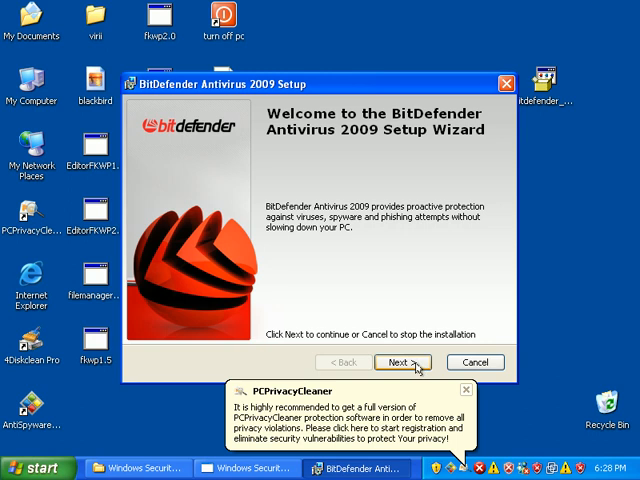
- Accept the welcome, recommendations, default install folder and options, then begin installing BitDefender
{"action": "left_click", "coordinate": [402, 362]}
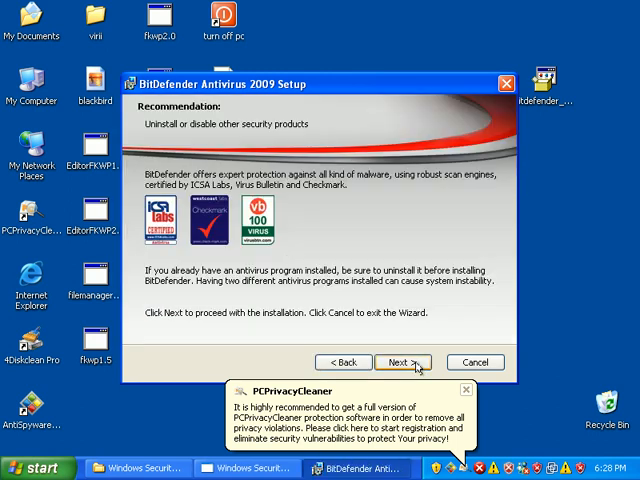
{"action": "left_click", "coordinate": [400, 362]}
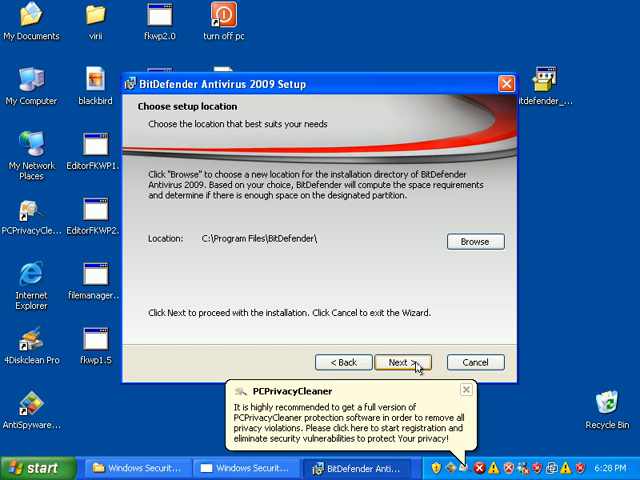
{"action": "left_click", "coordinate": [412, 362]}
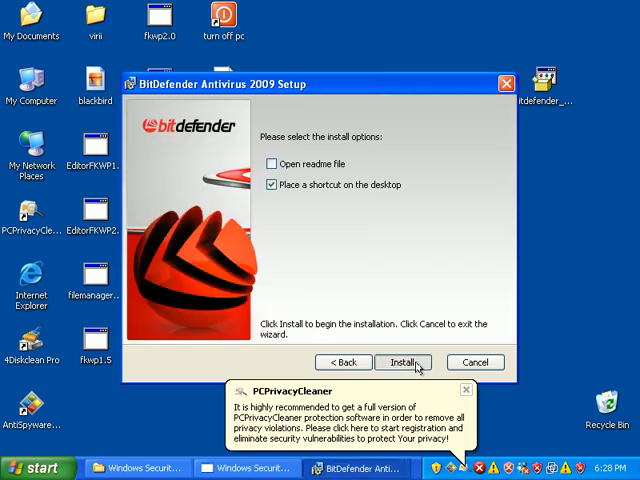
{"action": "left_click", "coordinate": [406, 362]}
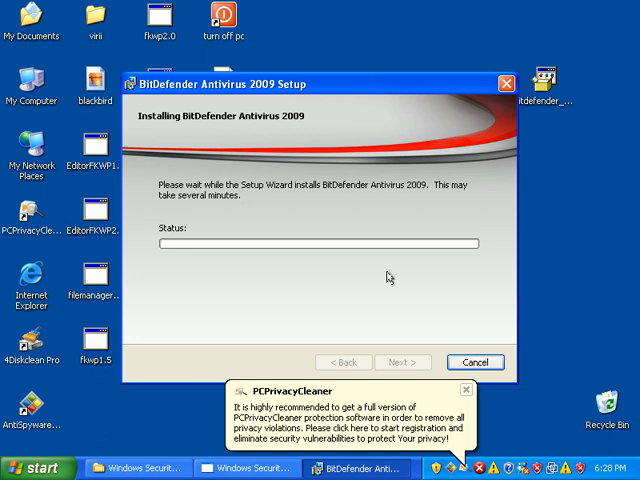
{"action": "mouse_move", "coordinate": [404, 276]}
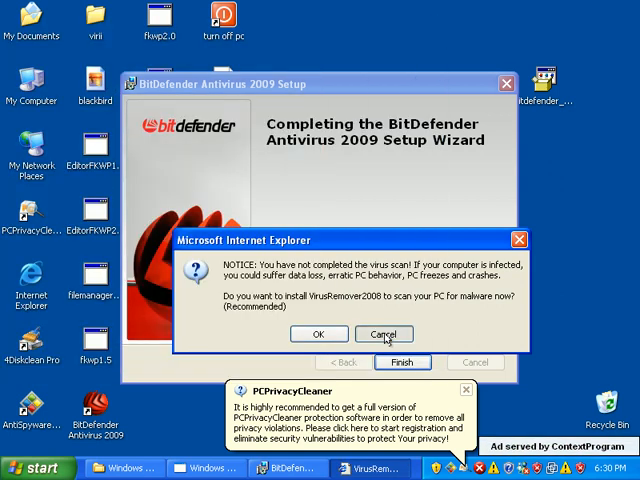
- Decline the fake VirusRemover2008 scan offer and finish the BitDefender setup wizard
{"action": "left_click", "coordinate": [384, 334]}
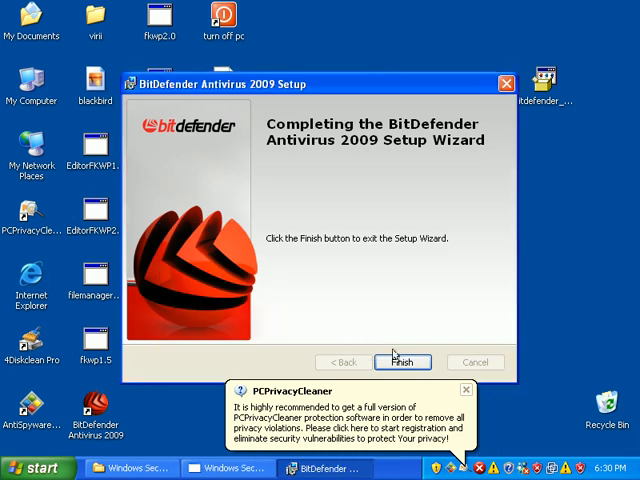
{"action": "left_click", "coordinate": [402, 362]}
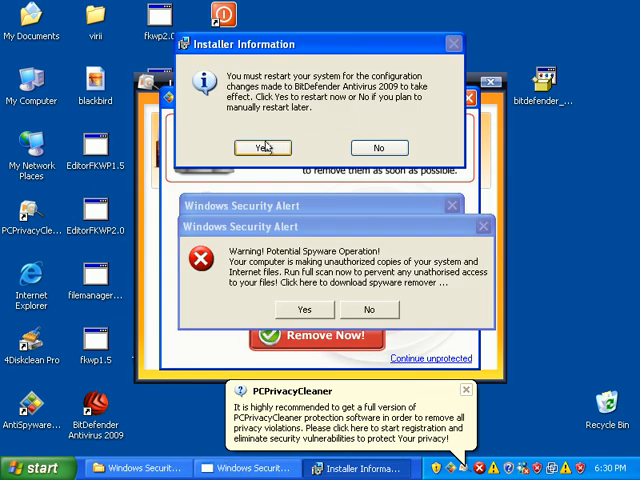